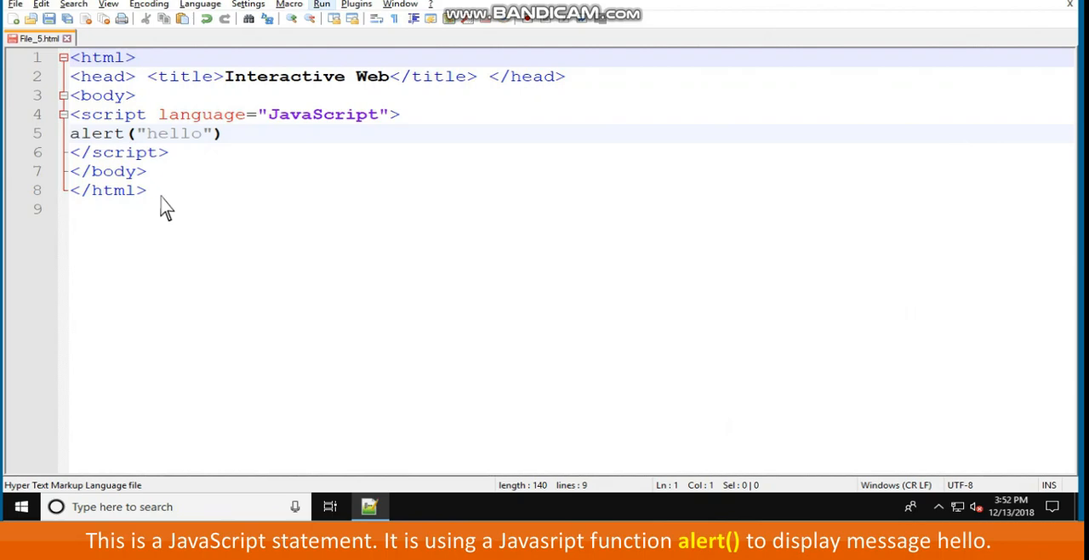
mouse_move(258, 92)
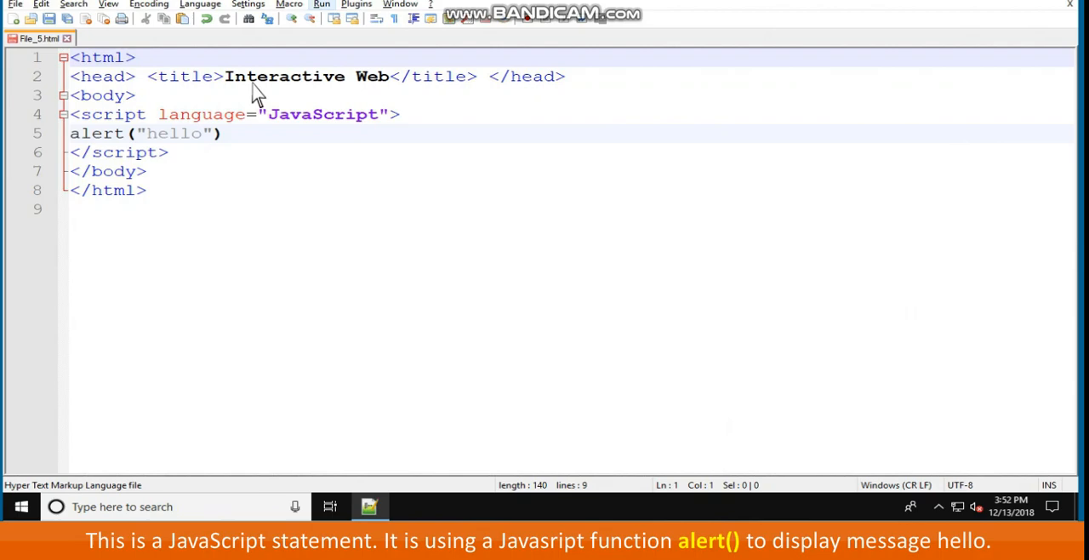
Launch the hello-alert page in a browser from the Run menu
click(321, 3)
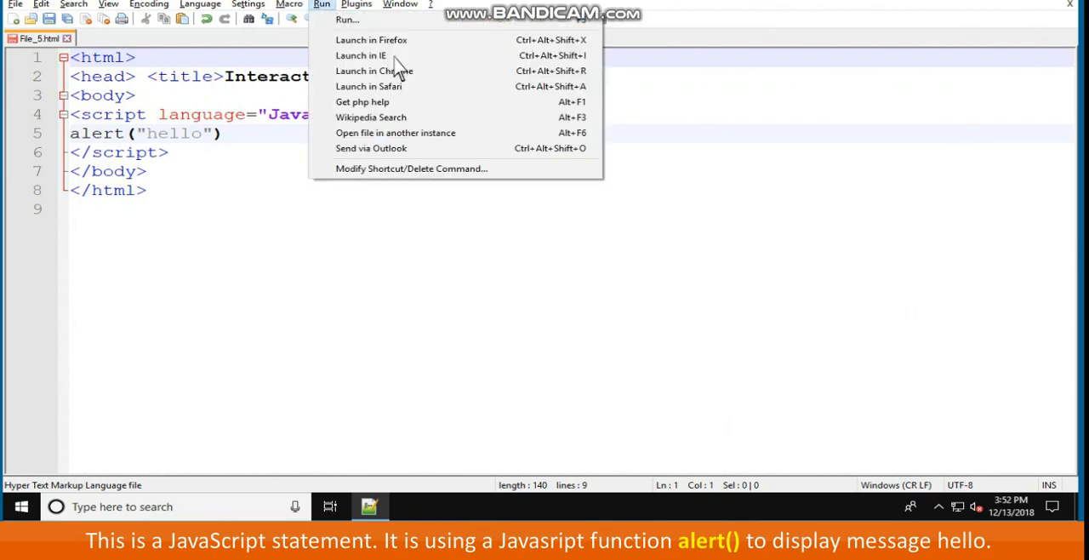
click(367, 72)
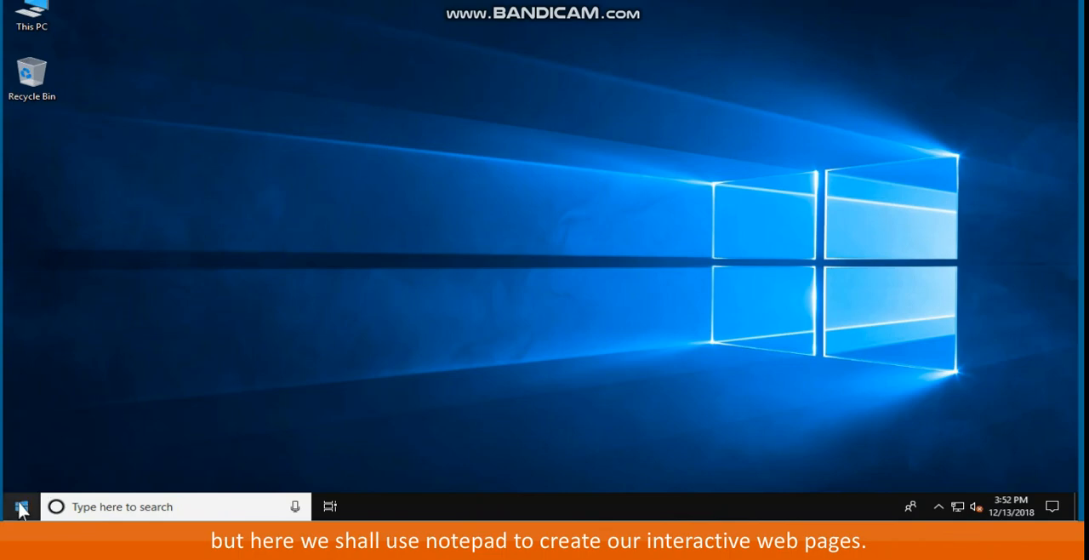
Start Notepad and save the page as First.html with the All Files type
click(21, 507)
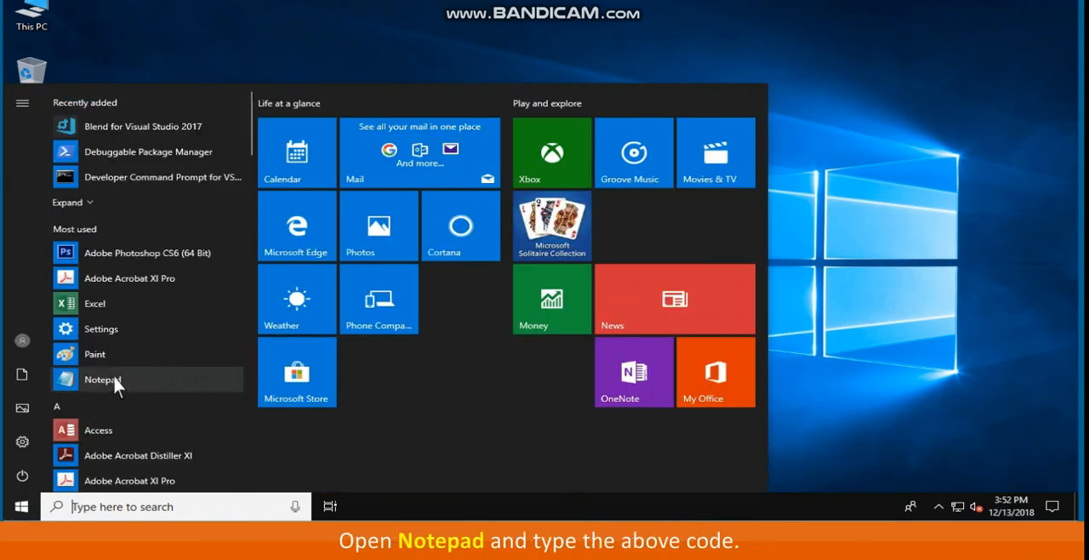
click(102, 379)
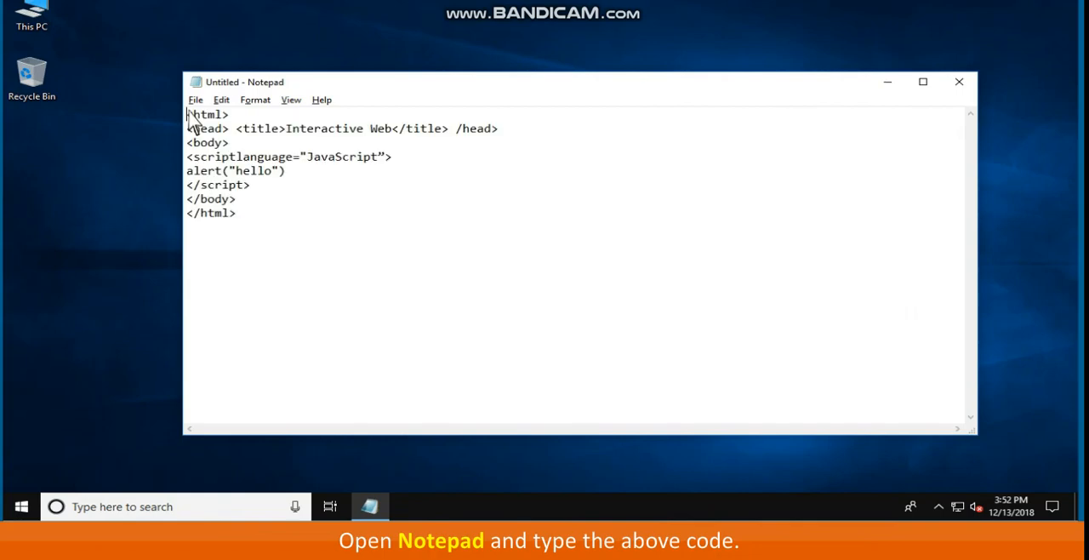
click(196, 99)
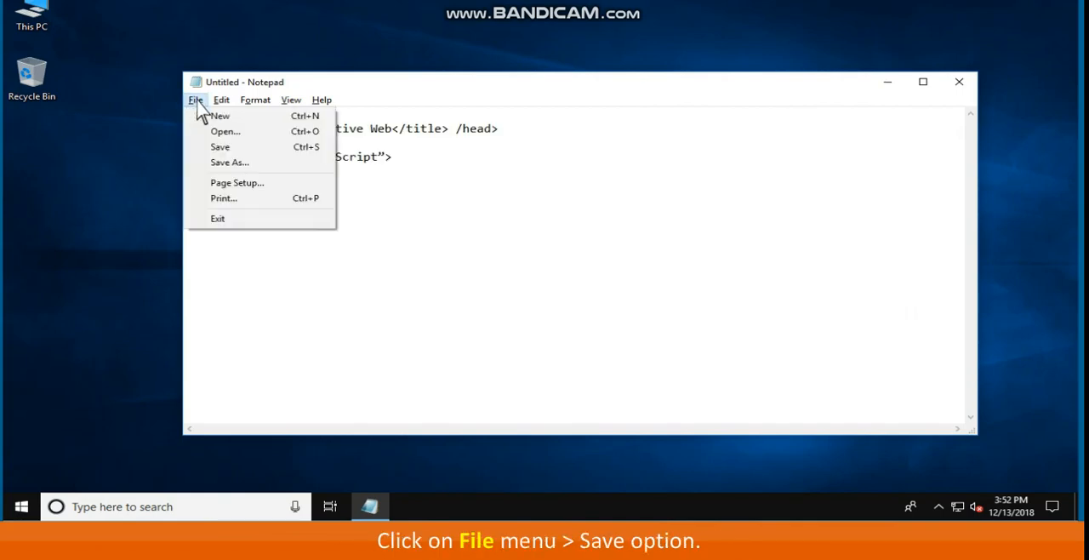
click(228, 162)
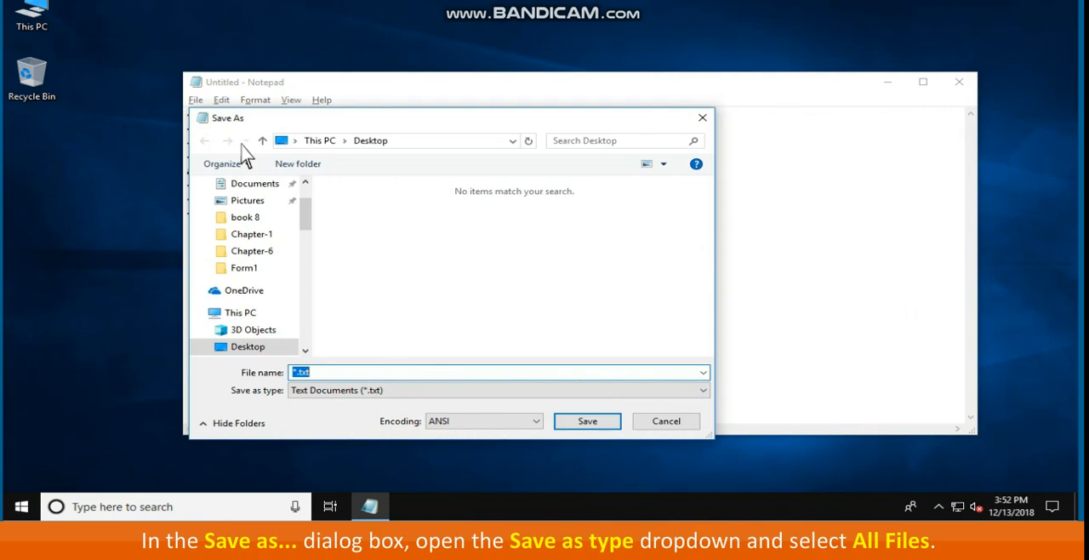
mouse_move(439, 384)
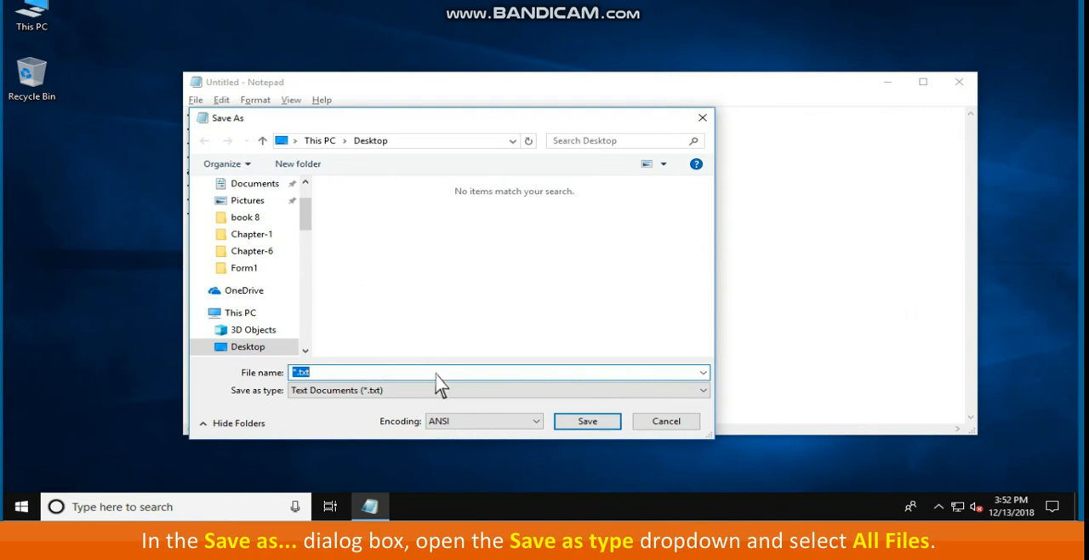
click(497, 389)
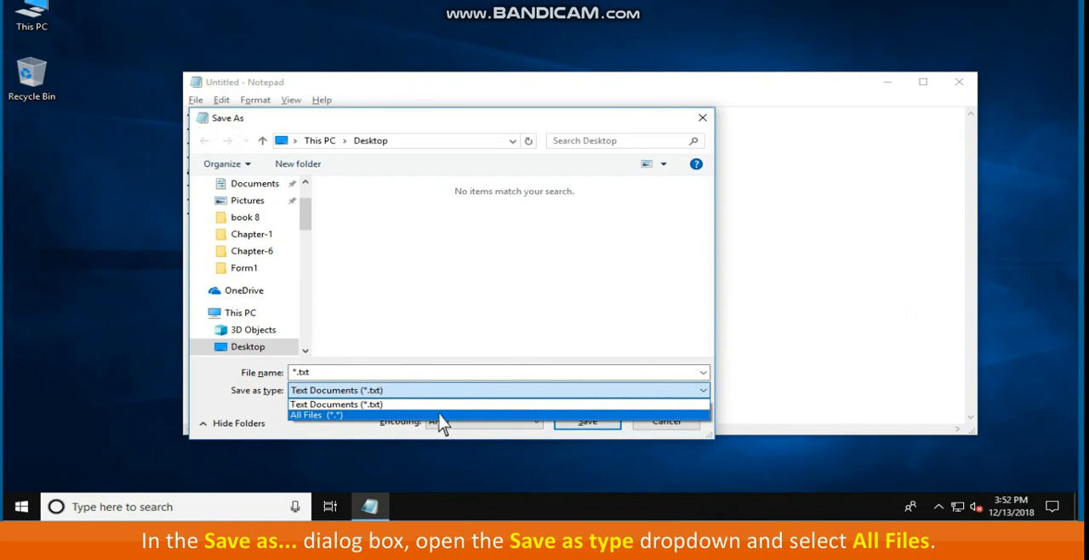
click(316, 413)
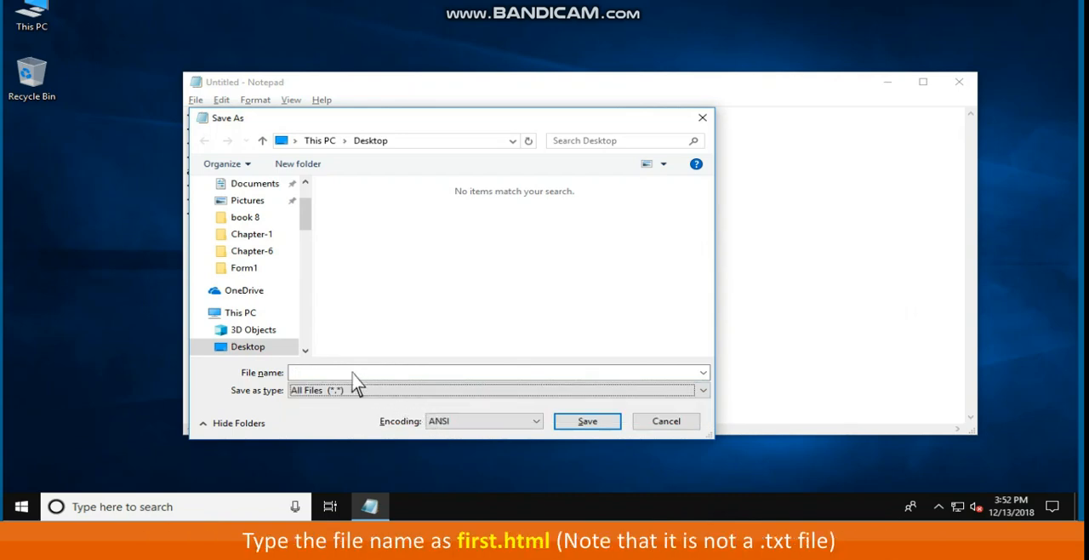
text(First.html)
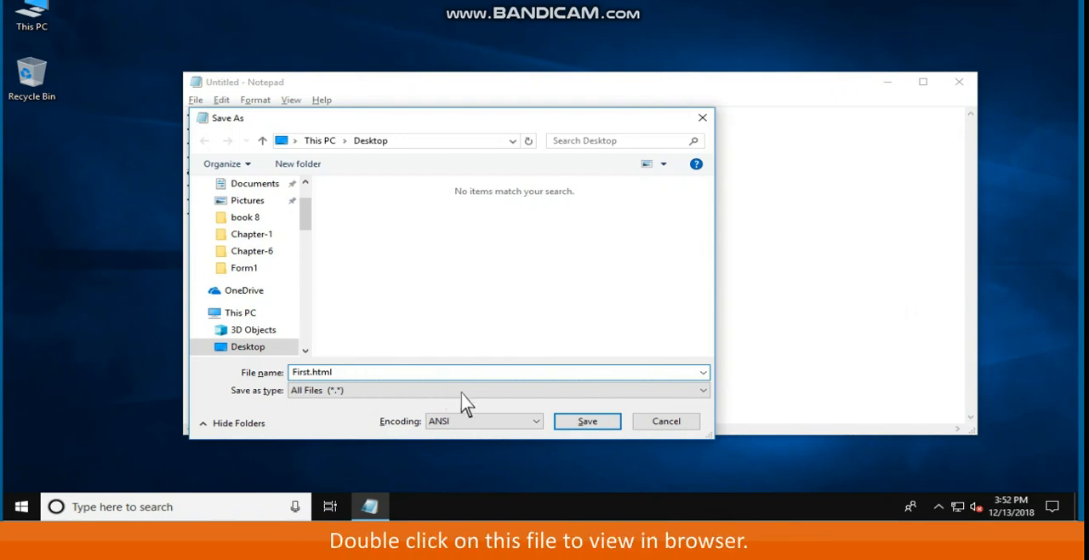
click(587, 420)
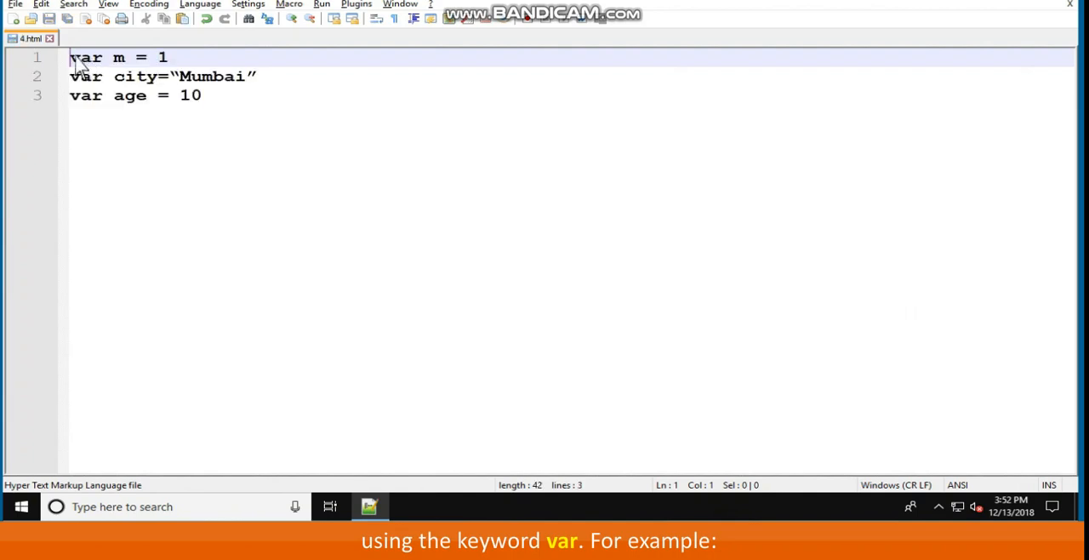
mouse_move(232, 112)
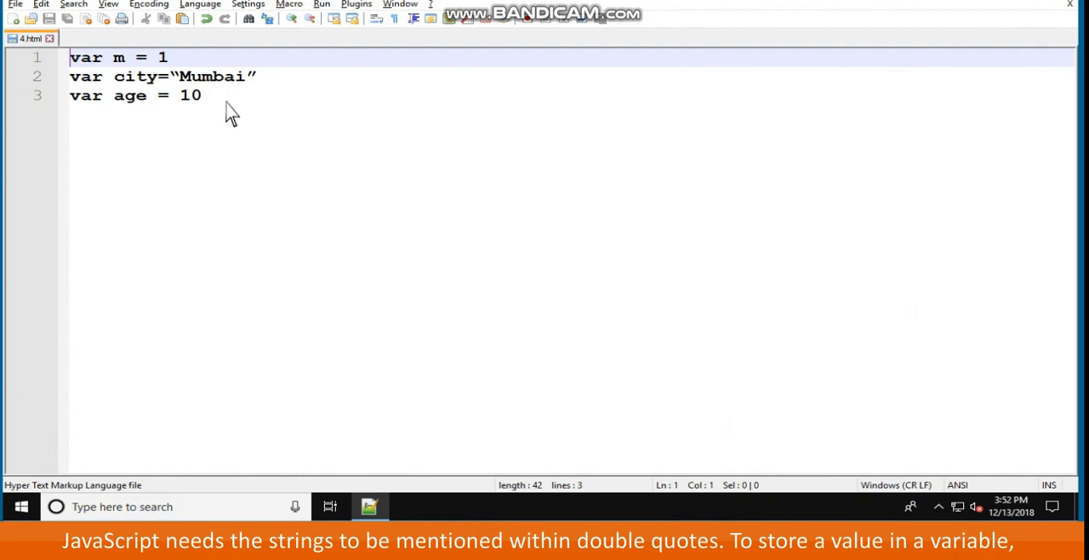
mouse_move(268, 75)
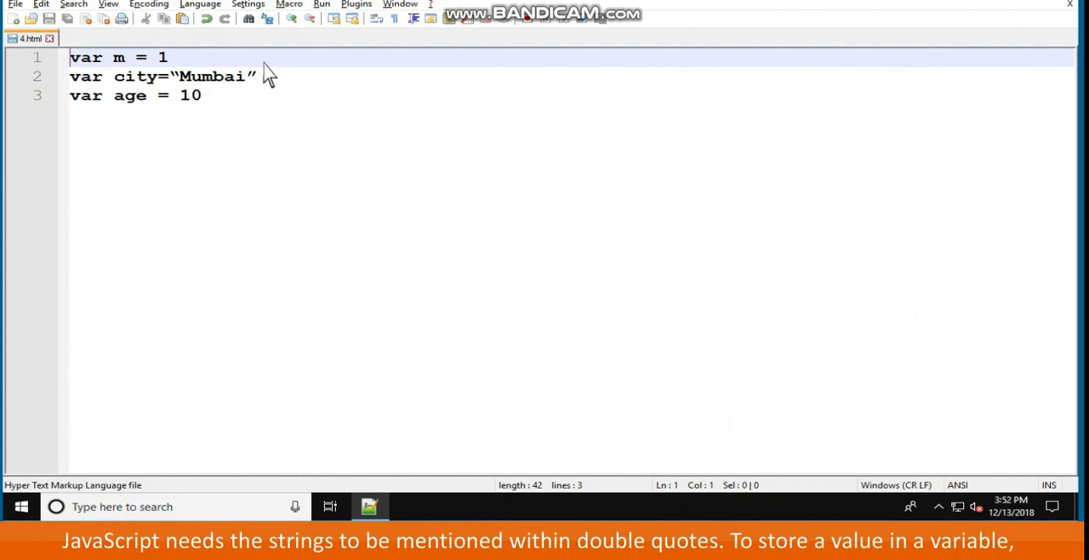
Launch the variables file (m, city, age) in a browser from the Run menu
click(321, 3)
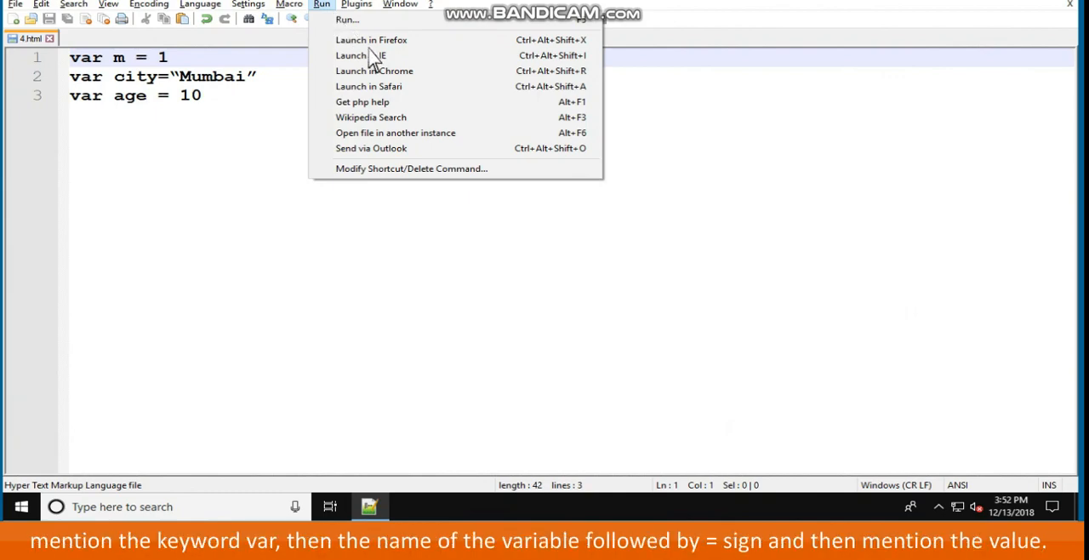
click(374, 72)
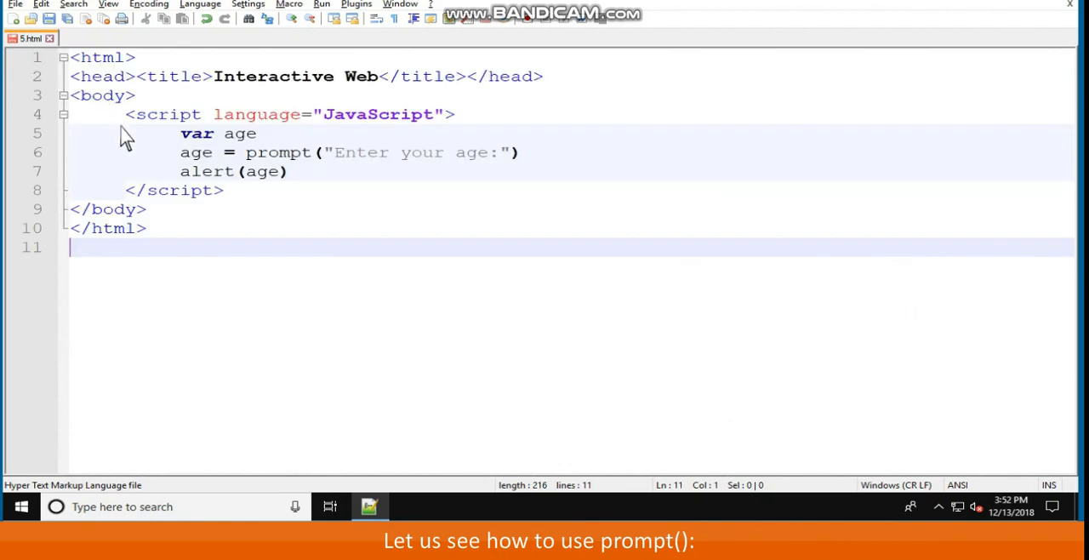
mouse_move(201, 255)
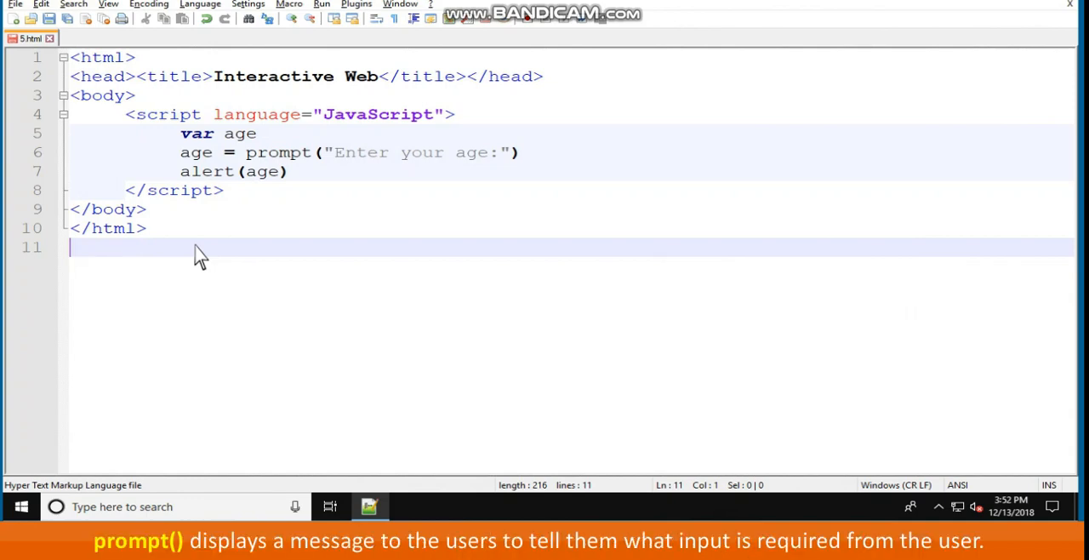
mouse_move(321, 24)
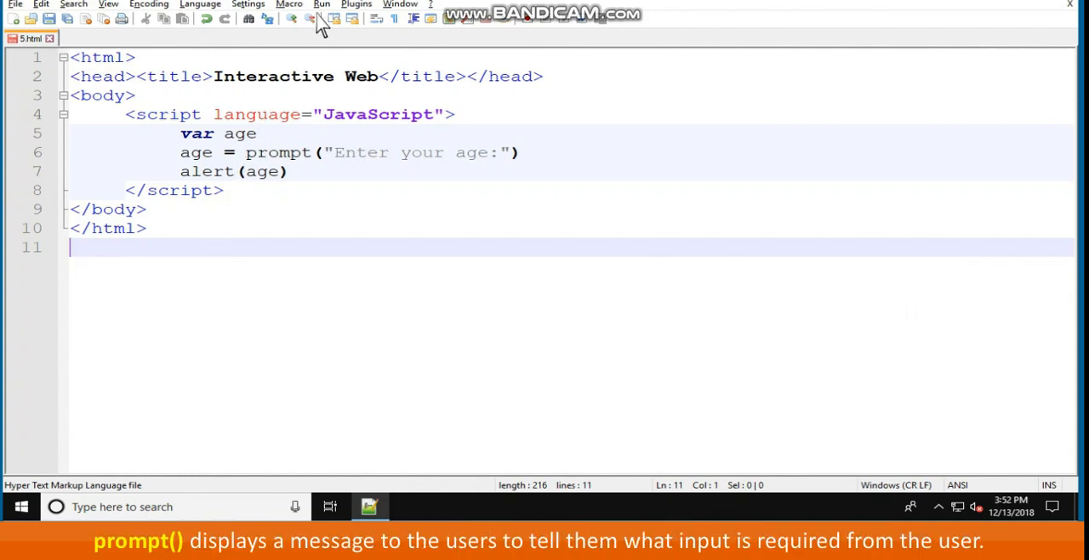
Bring up the Run menu's launch options for the age prompt page
click(322, 3)
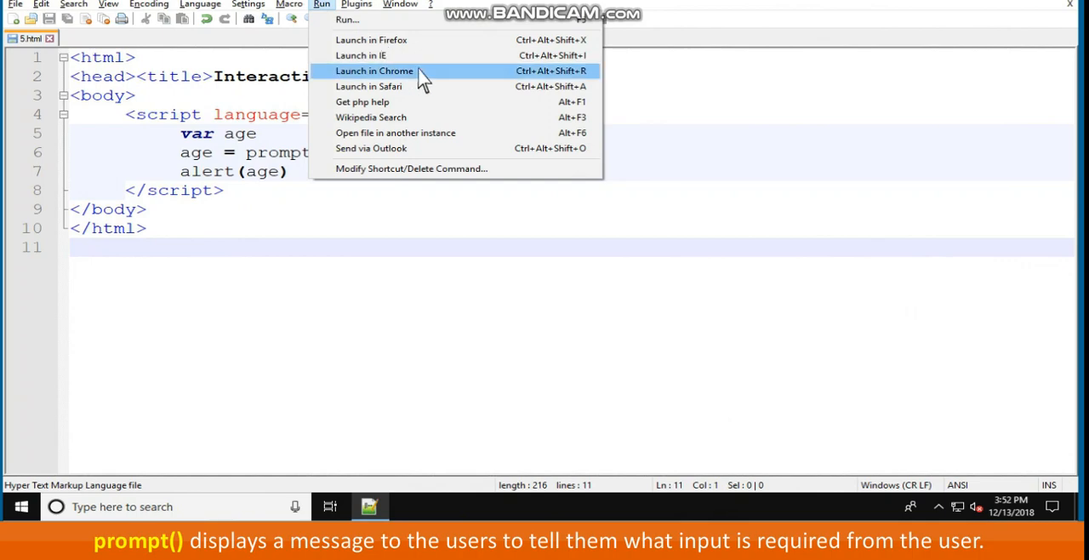
Run the age page in Chrome, enter 25 at the prompt and dismiss the alert reading it back
click(374, 72)
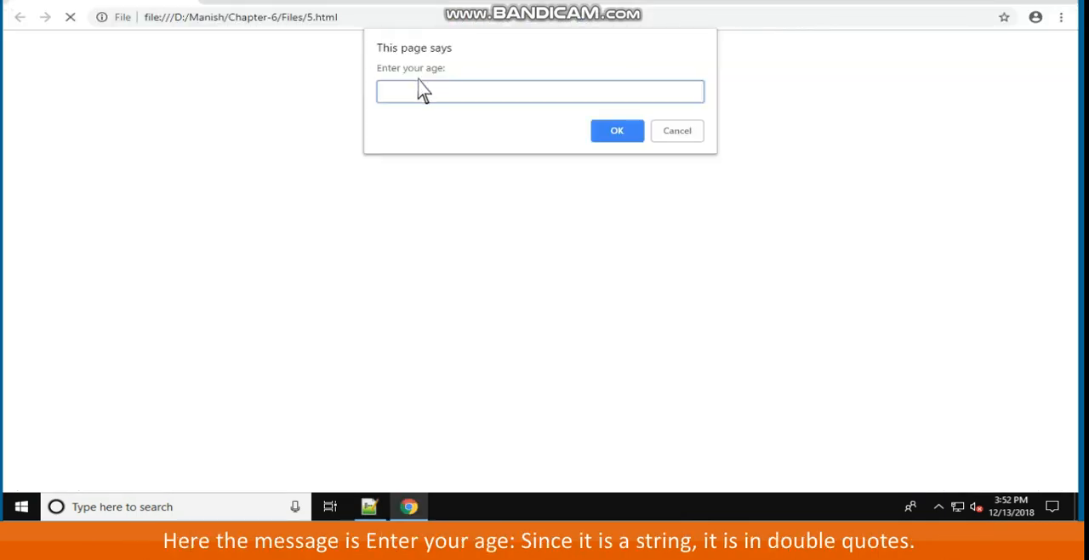
text(25)
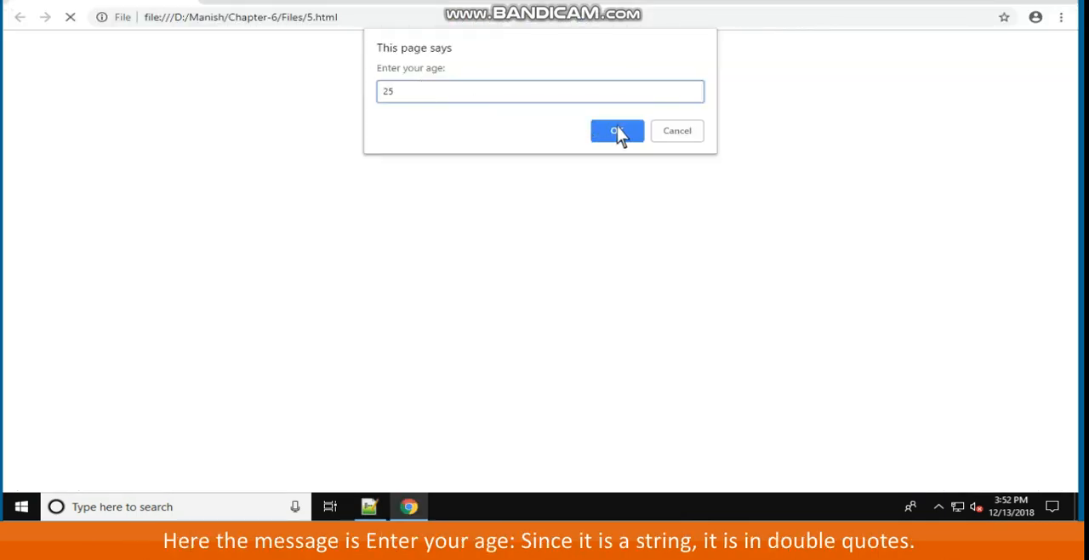
click(616, 129)
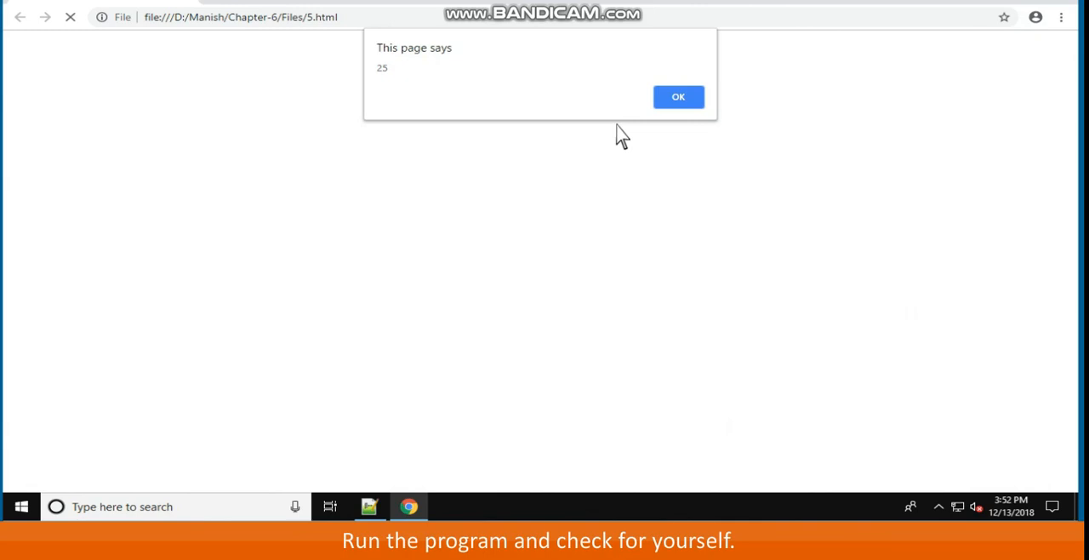
click(677, 96)
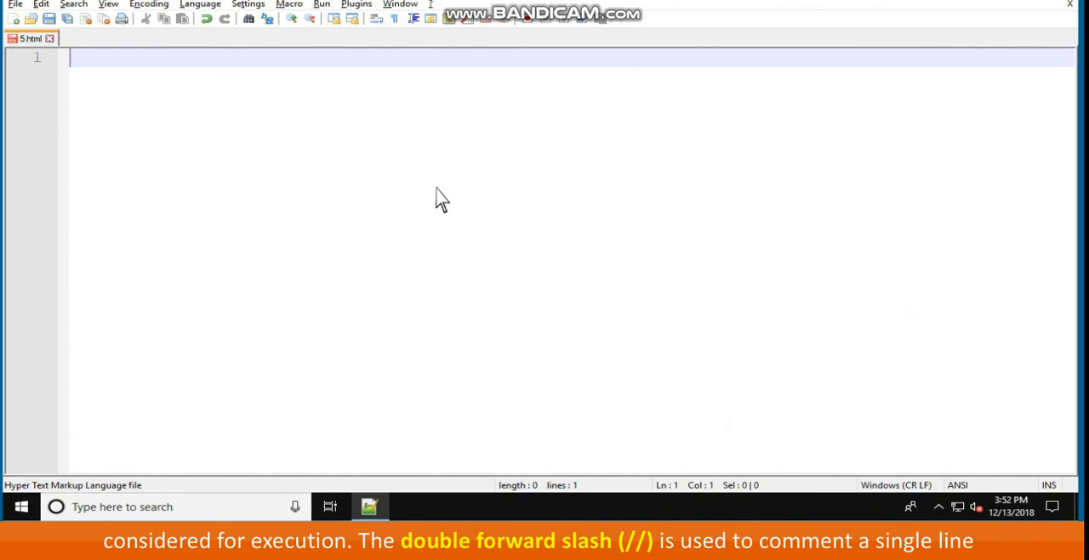
mouse_move(177, 98)
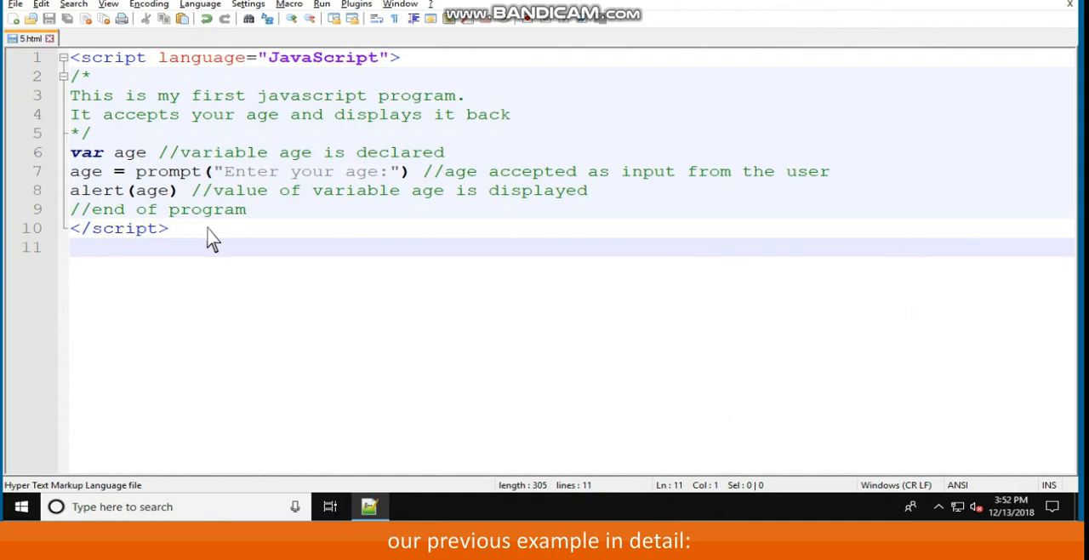
mouse_move(286, 89)
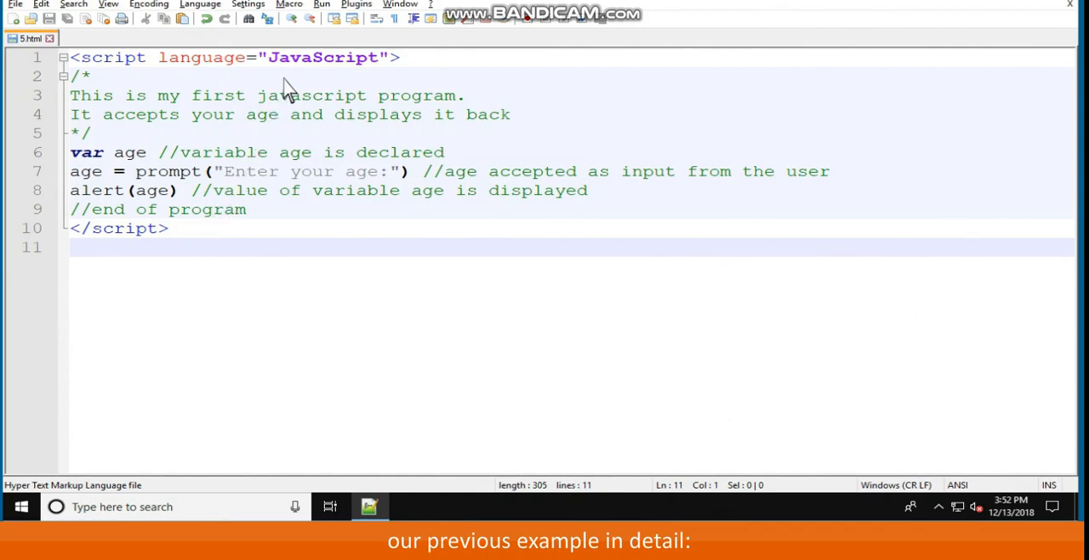
Launch the commented age script in a browser from the Run menu
click(322, 3)
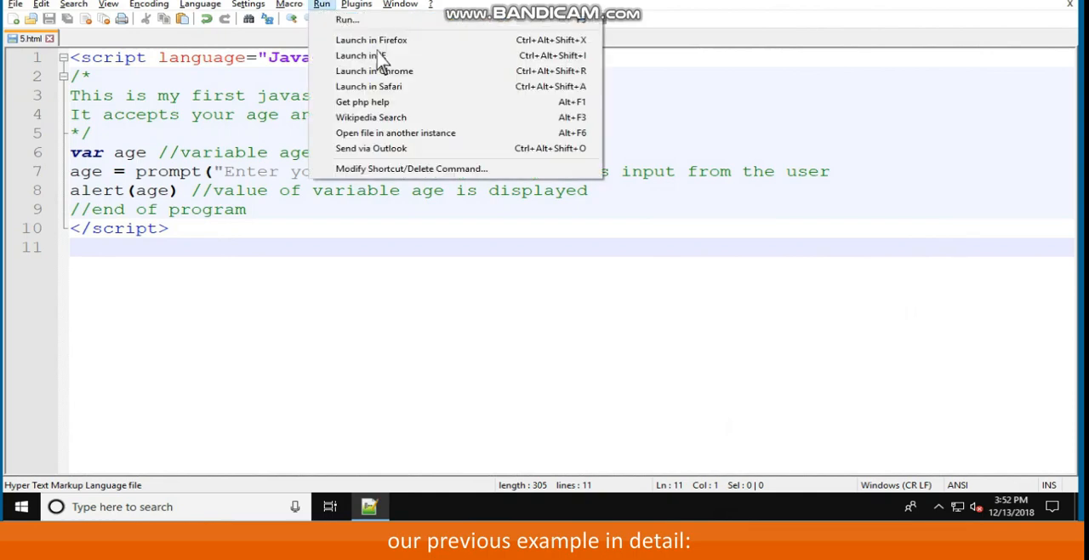
click(375, 72)
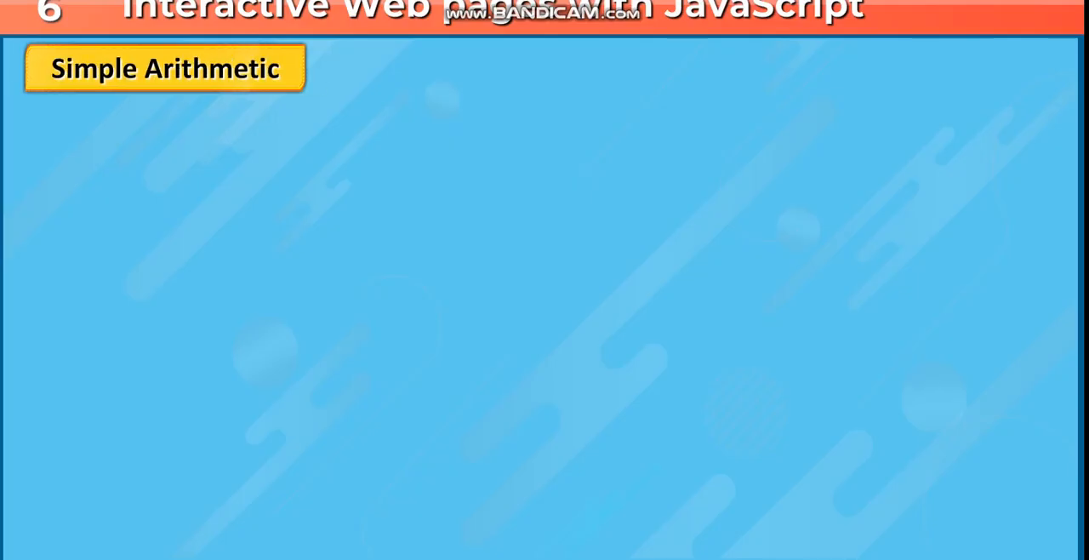
Start a new blank document for the square-of-number example
click(369, 507)
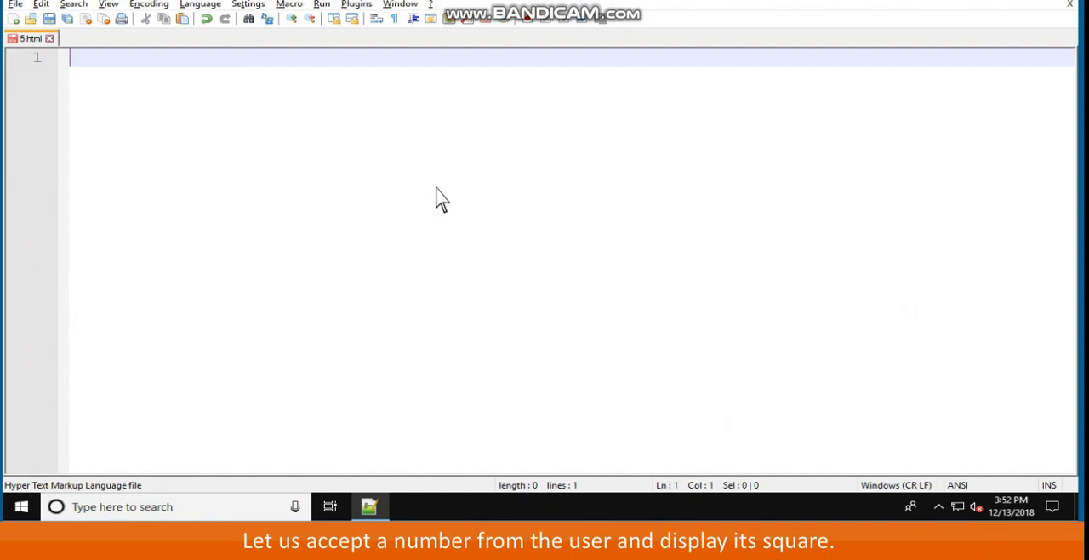
mouse_move(370, 174)
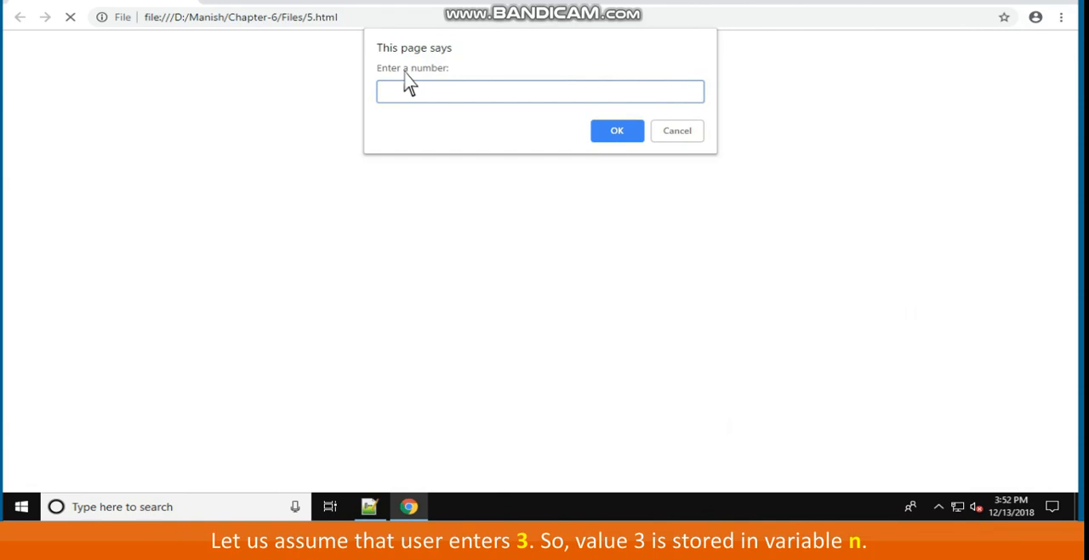
mouse_move(419, 93)
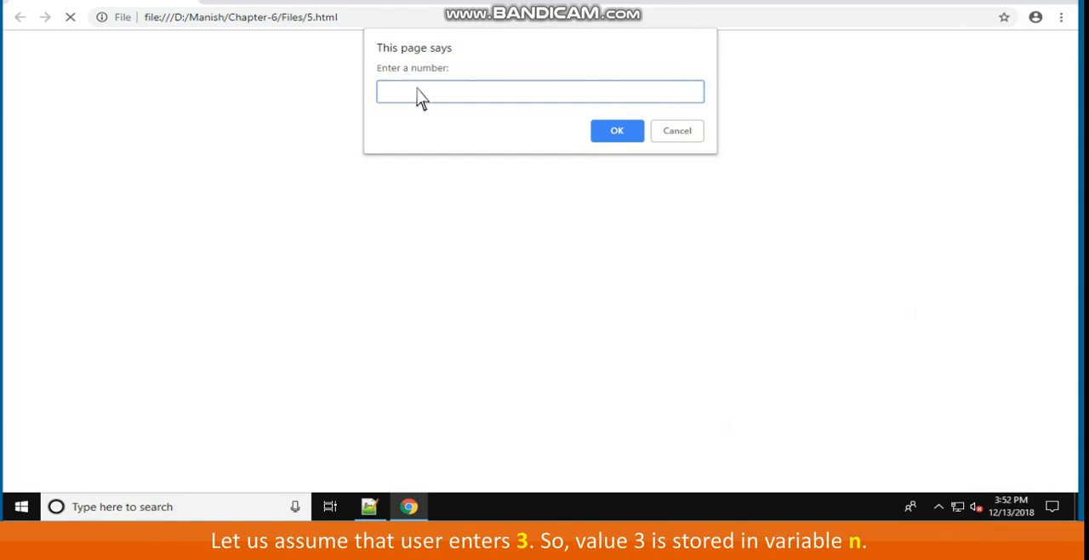
Enter 3 at the Chrome prompt so the page alerts its square, 9
text(3)
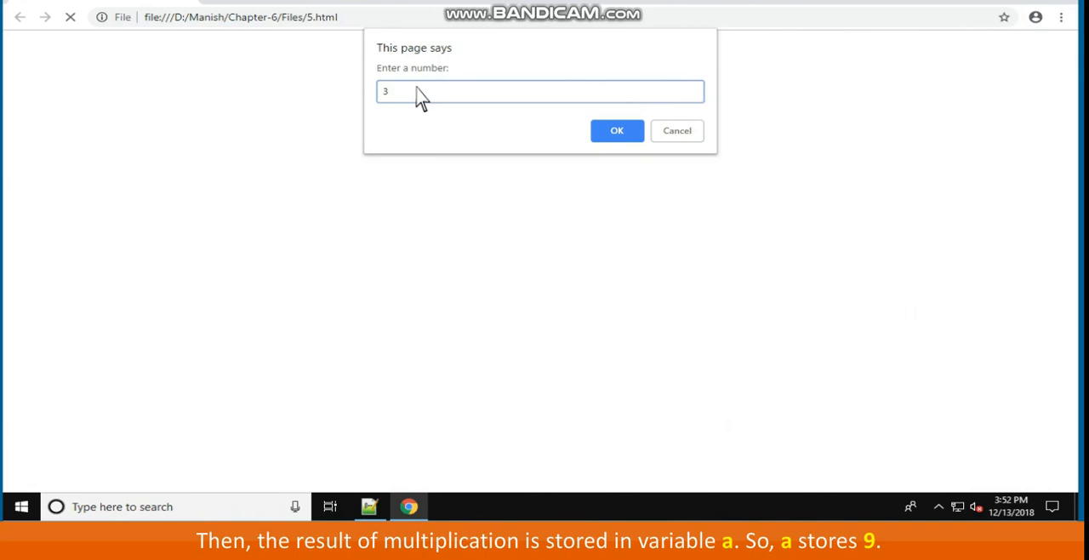
mouse_move(547, 119)
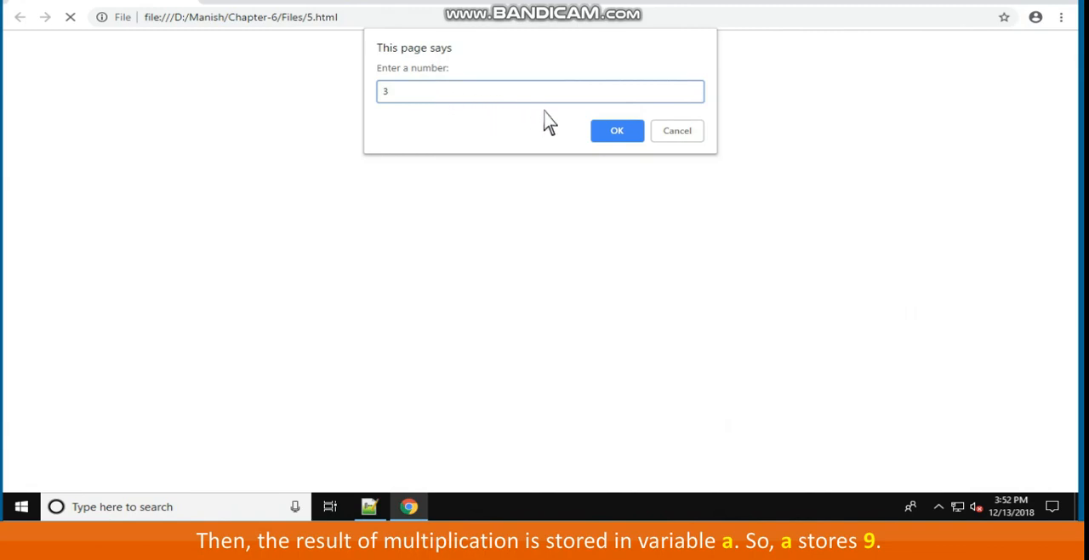
click(616, 129)
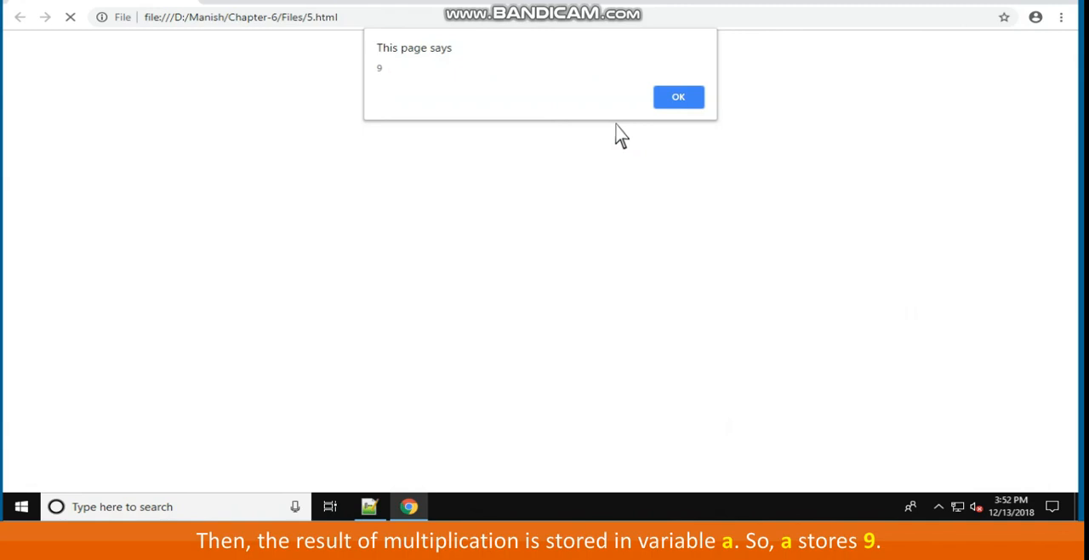